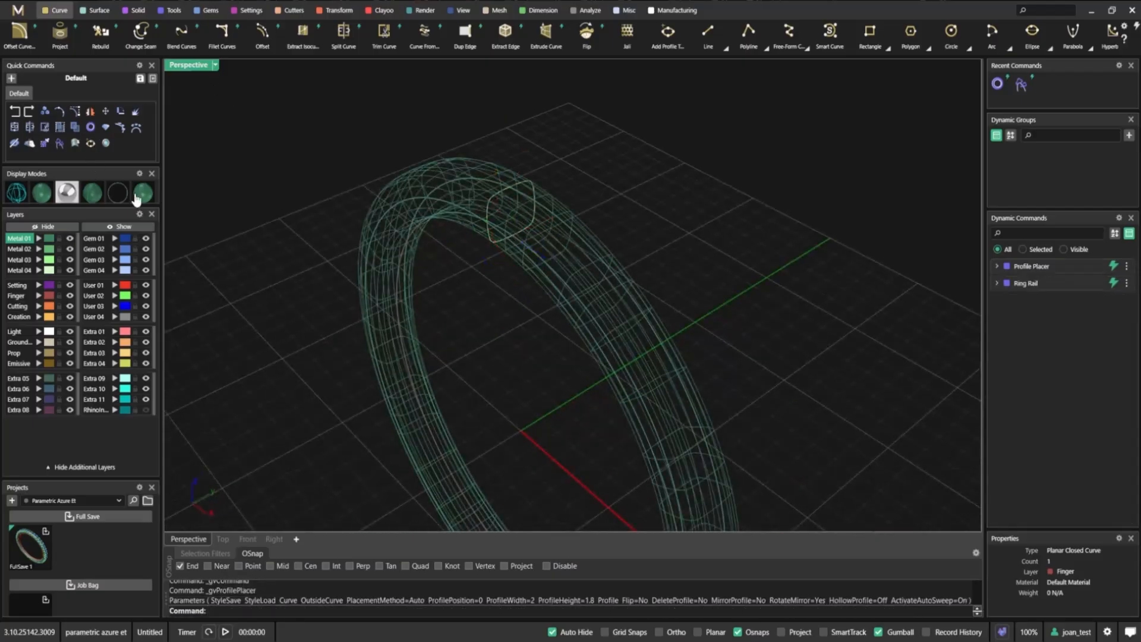
# Place 42 gems along the ring rail with a channel cutter running through them.
pyautogui.rightClick(524, 429)
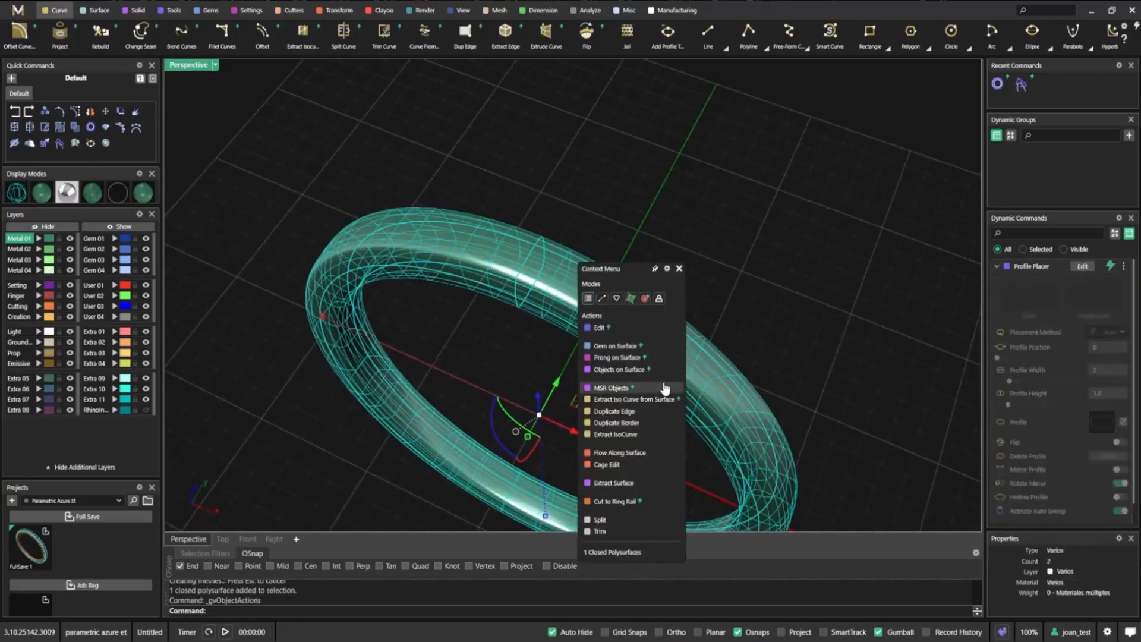
pyautogui.click(632, 399)
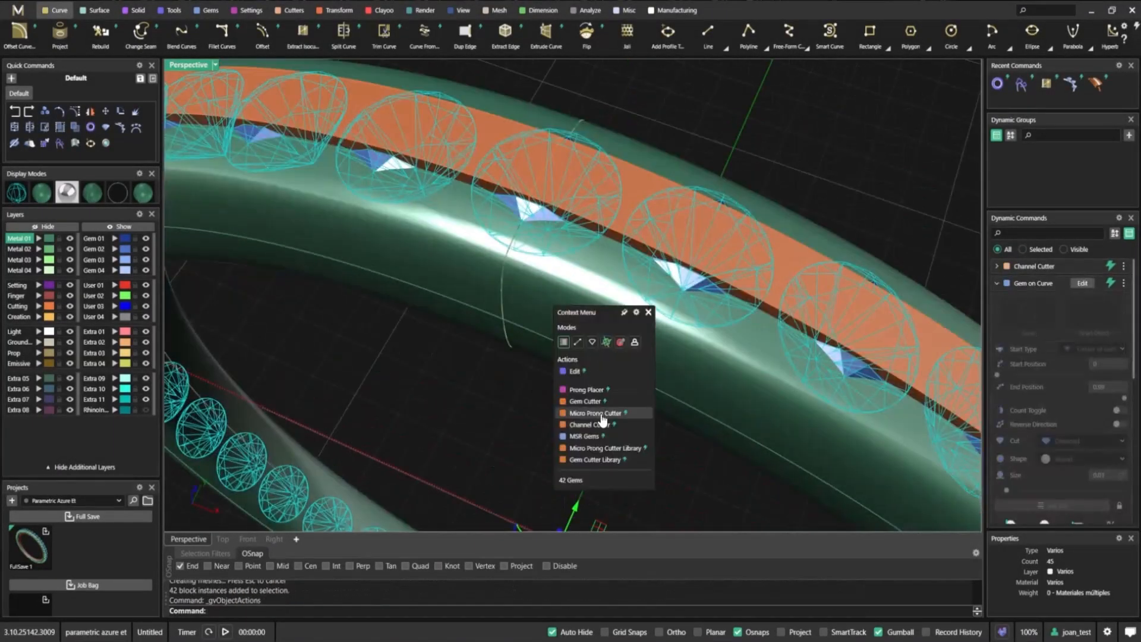
# Add micro prong cutters to the 42 gems and adjust the Cutter Position slider.
pyautogui.click(594, 412)
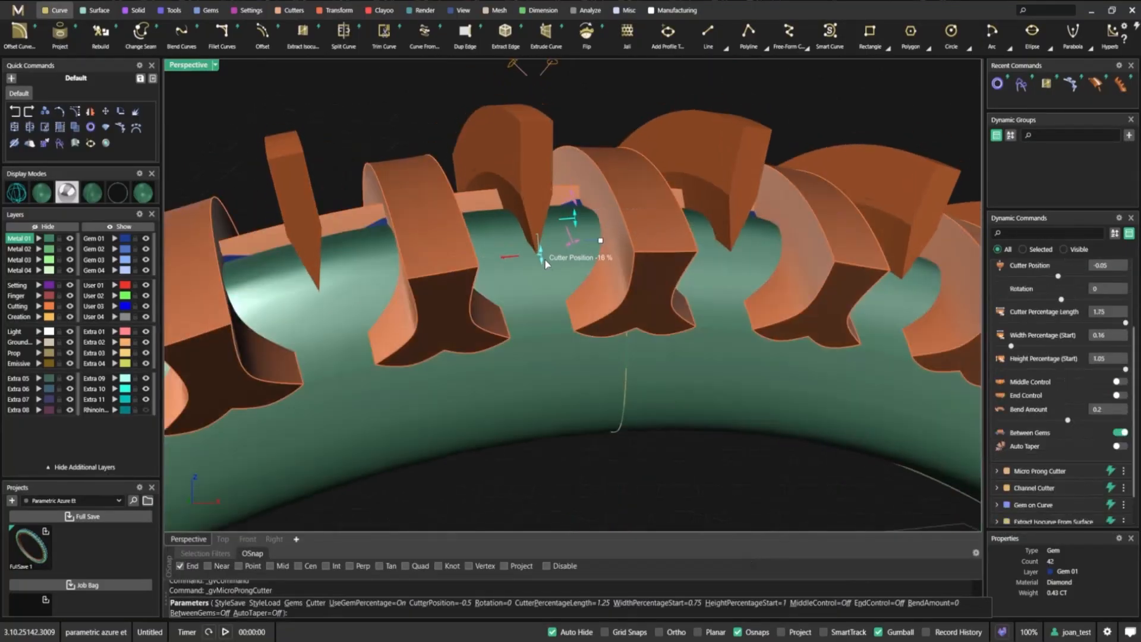
pyautogui.click(136, 10)
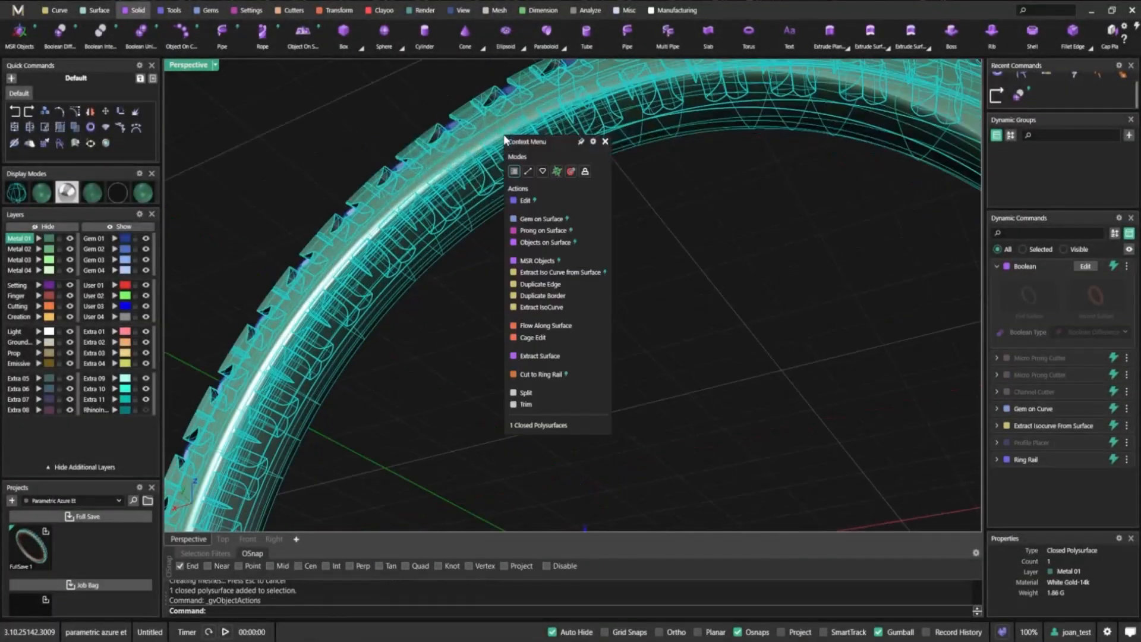
# Extract an iso curve on the inner band surface and mirror it across.
pyautogui.click(558, 272)
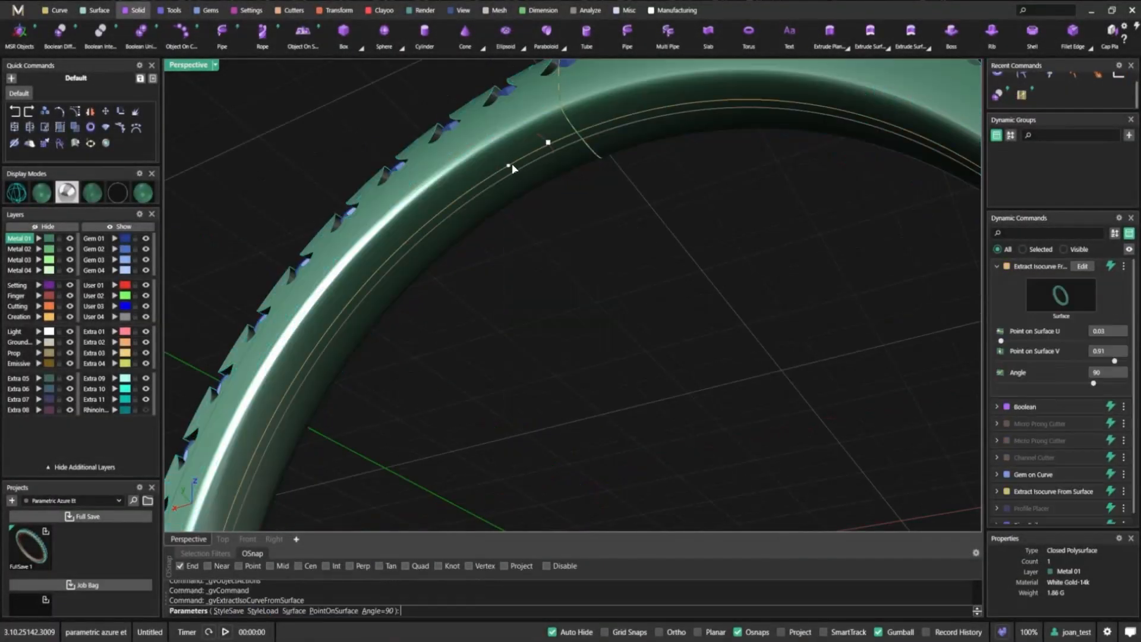
pyautogui.click(339, 10)
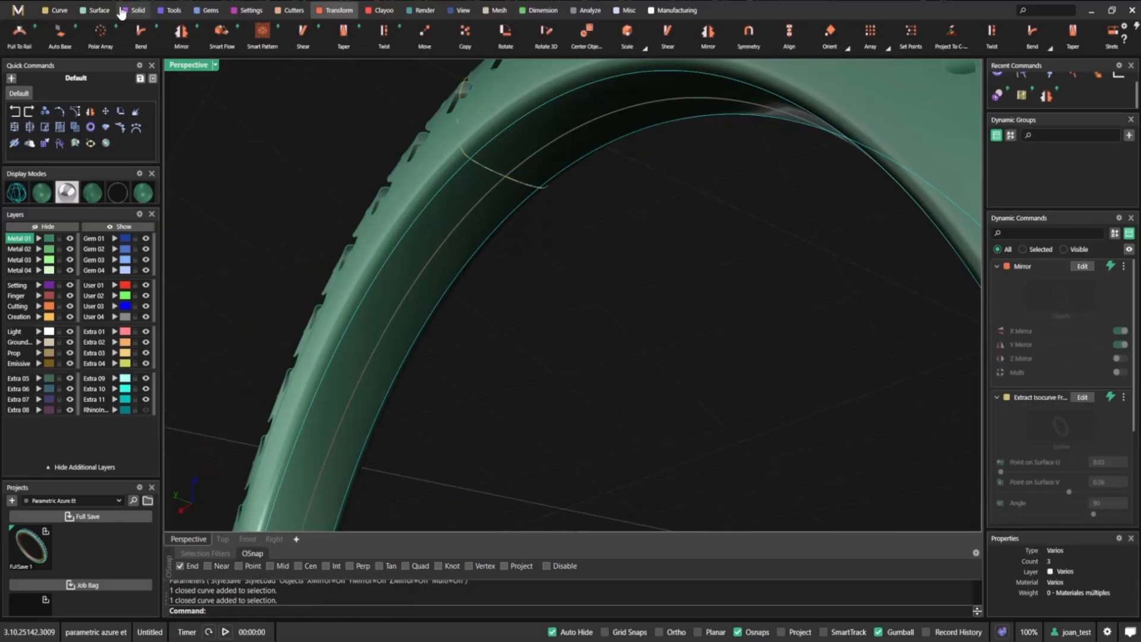
pyautogui.click(97, 10)
pyautogui.write('msr')
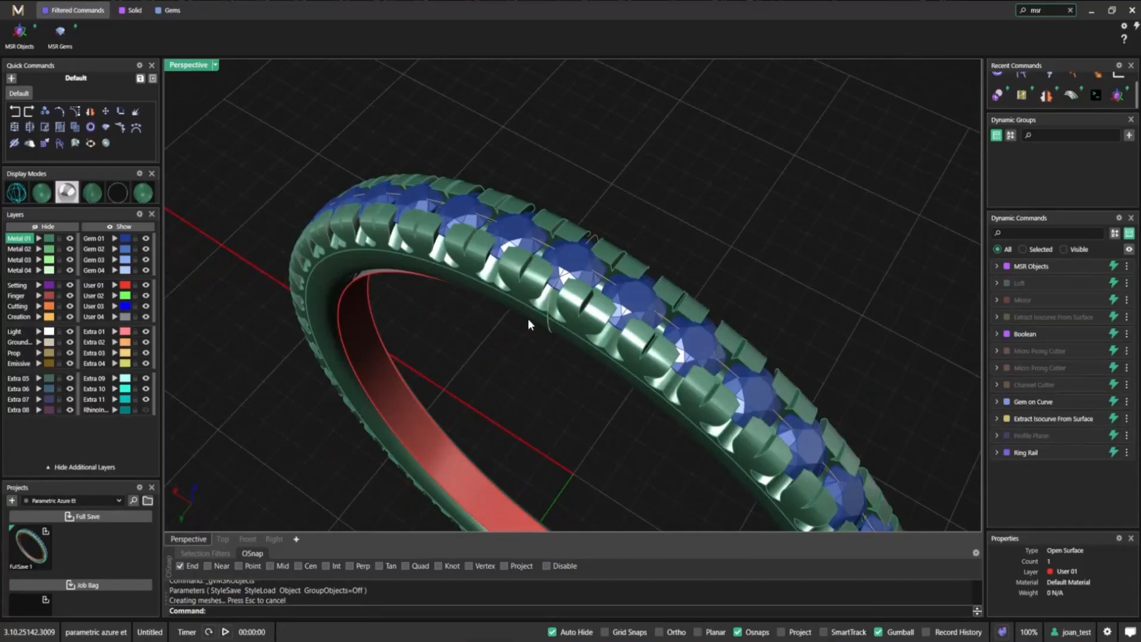
# Loft the mirrored inner isocurves into a red surface strip inside the band.
pyautogui.click(59, 10)
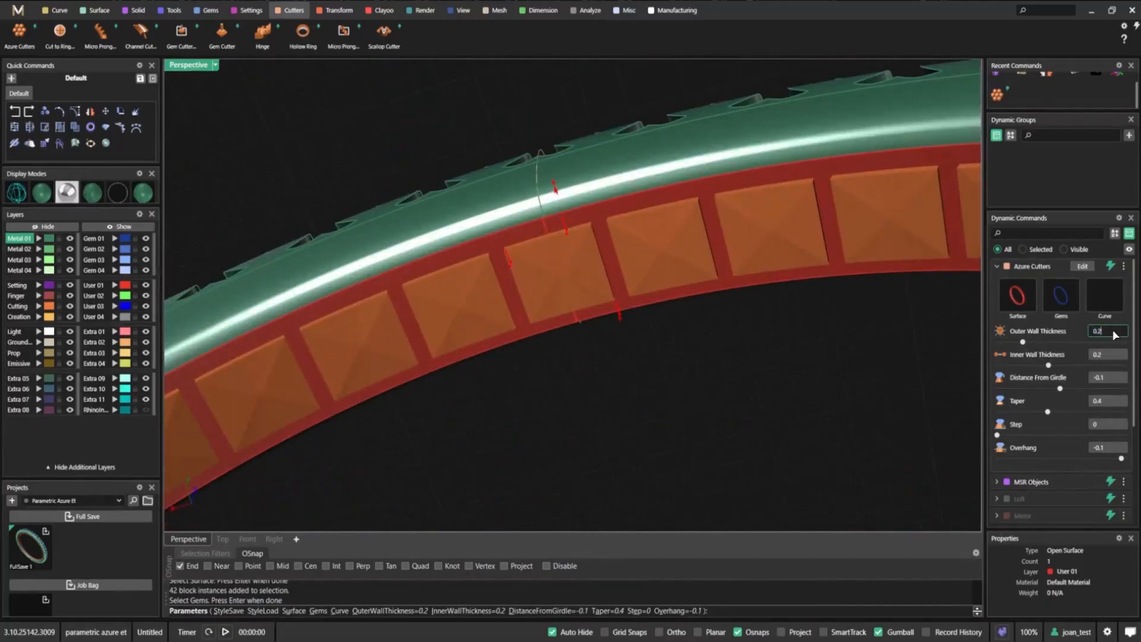
# Create Azure cutters from the inner surface, gems and curve with 0.1 outer wall thickness.
pyautogui.write('0.1')
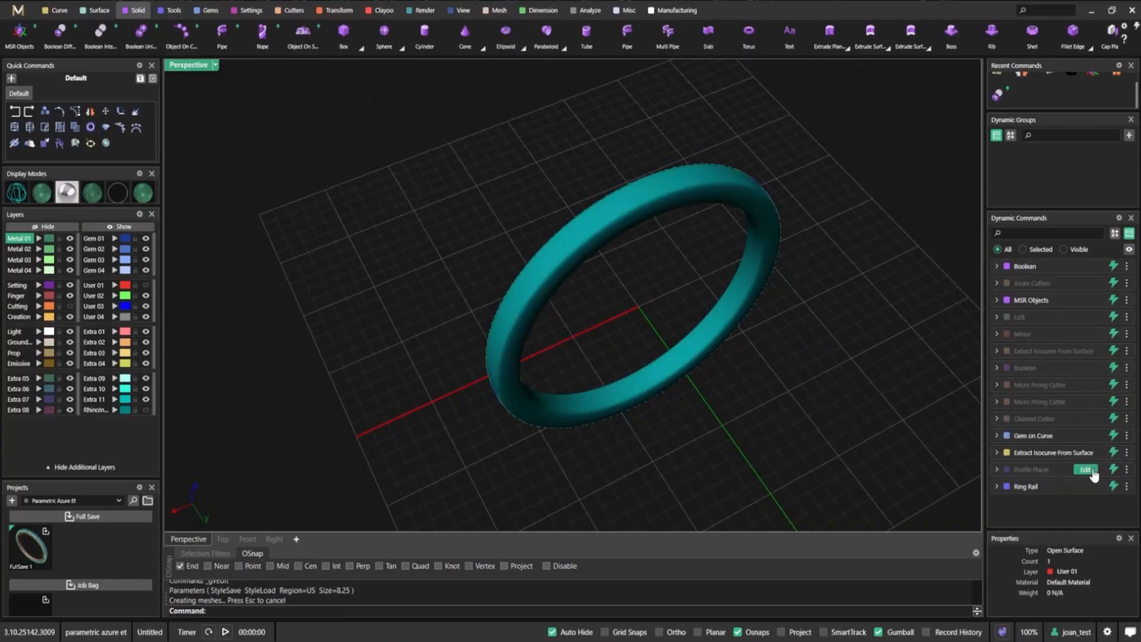
pyautogui.click(1085, 469)
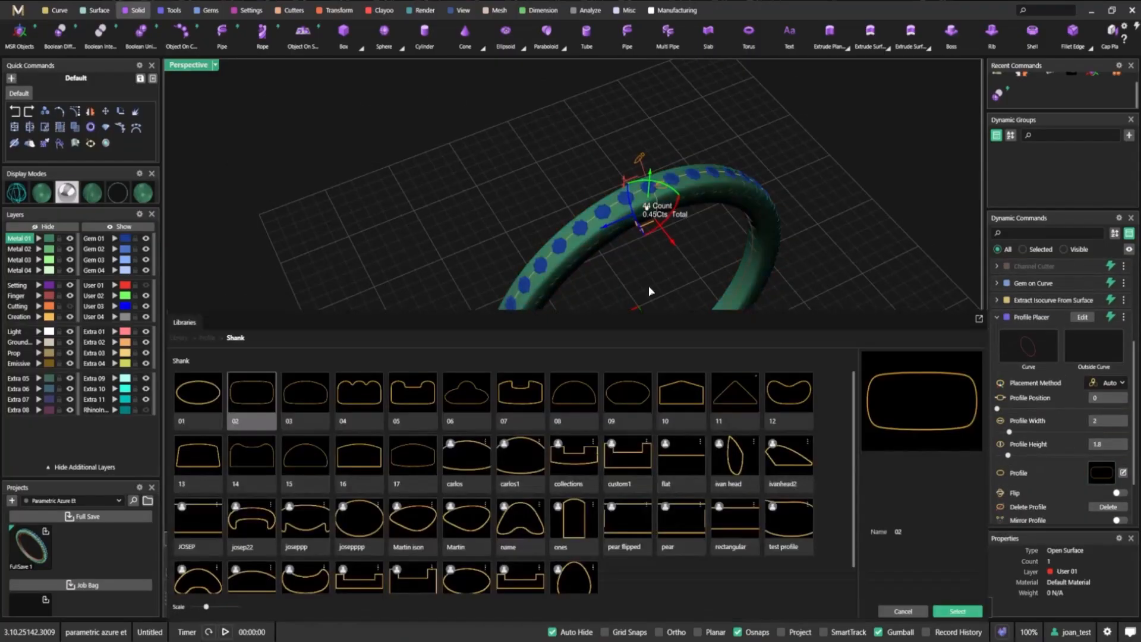
pyautogui.click(733, 517)
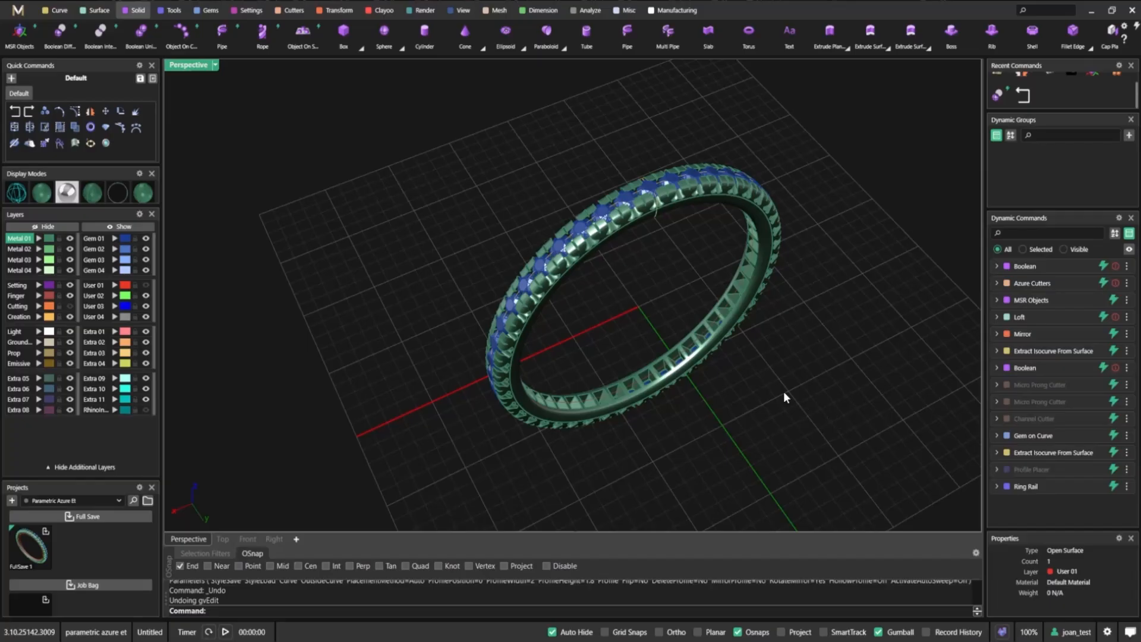
pyautogui.moveTo(750, 385)
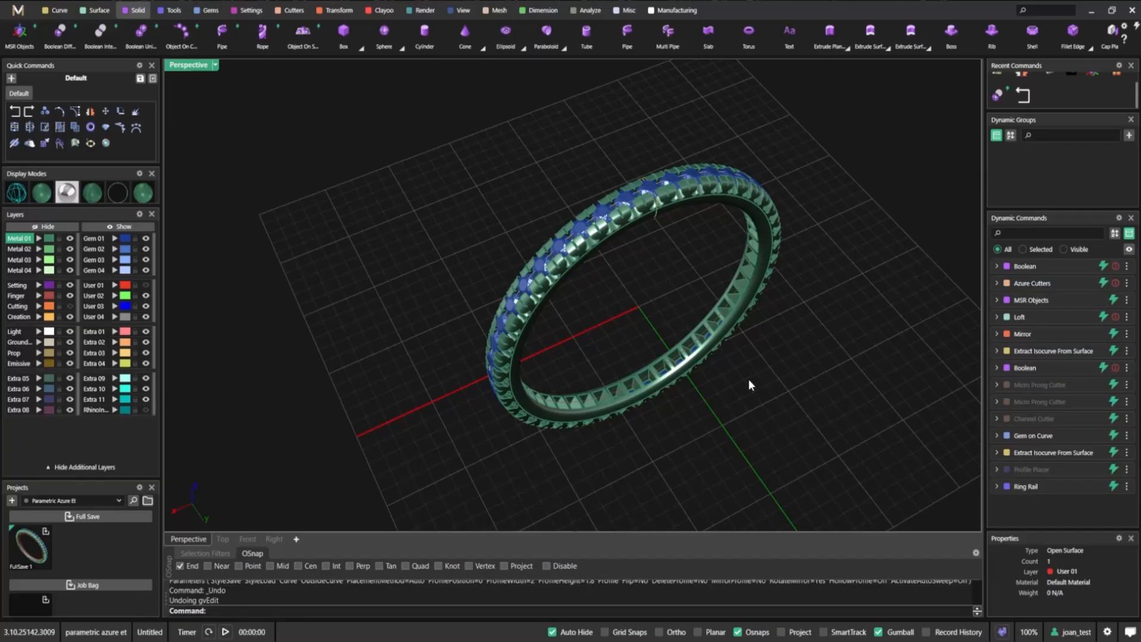